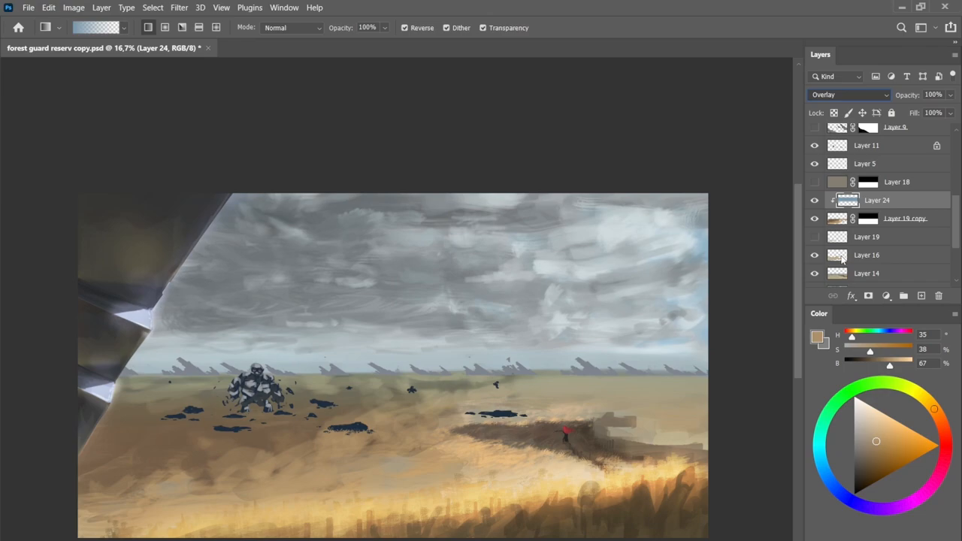
Step: In forest guard.psd, sketch a dark curved arrow on Layer 11 beside the slanted rocks
left_click(848, 94)
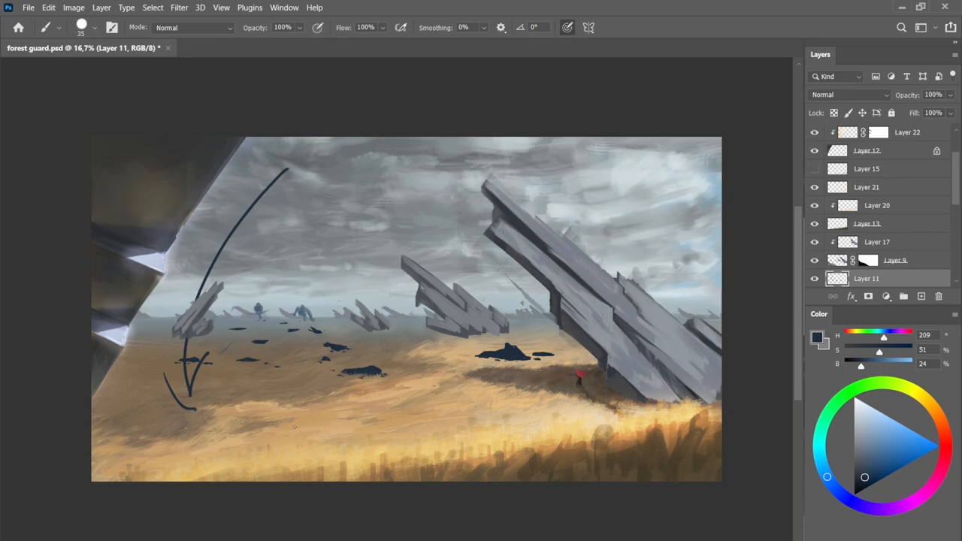
left_click_drag(279, 308, 518, 391)
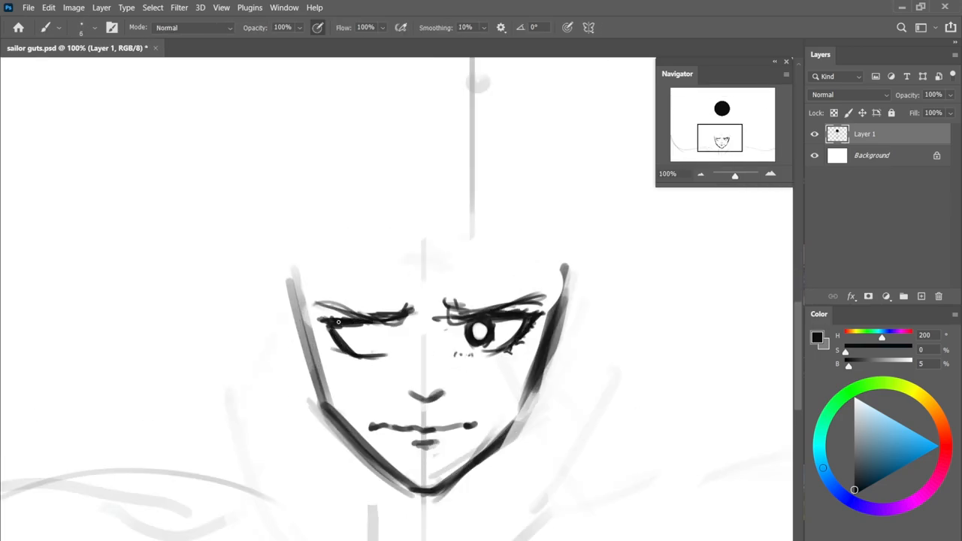
Step: In sailor guts.psd, draw black line work for the frowning face on Layer 1
left_click_drag(338, 327, 376, 346)
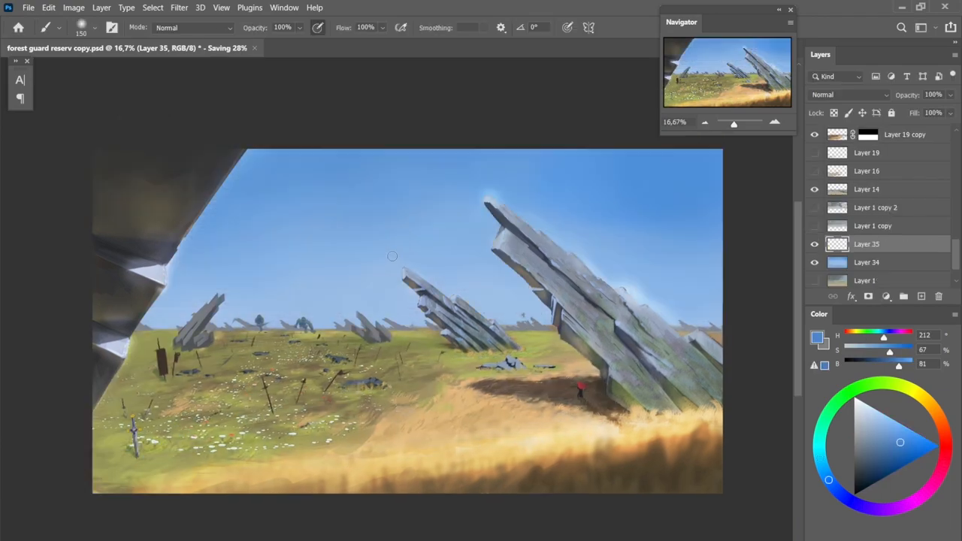
Step: Paint a soft pale blue-white cloud on Layer 35 left of the rock slabs
left_click_drag(391, 256, 303, 278)
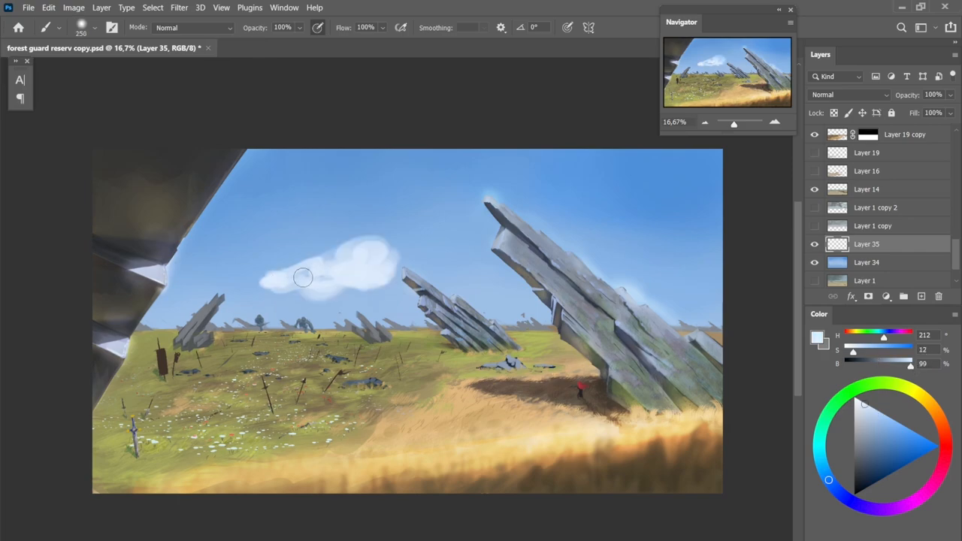